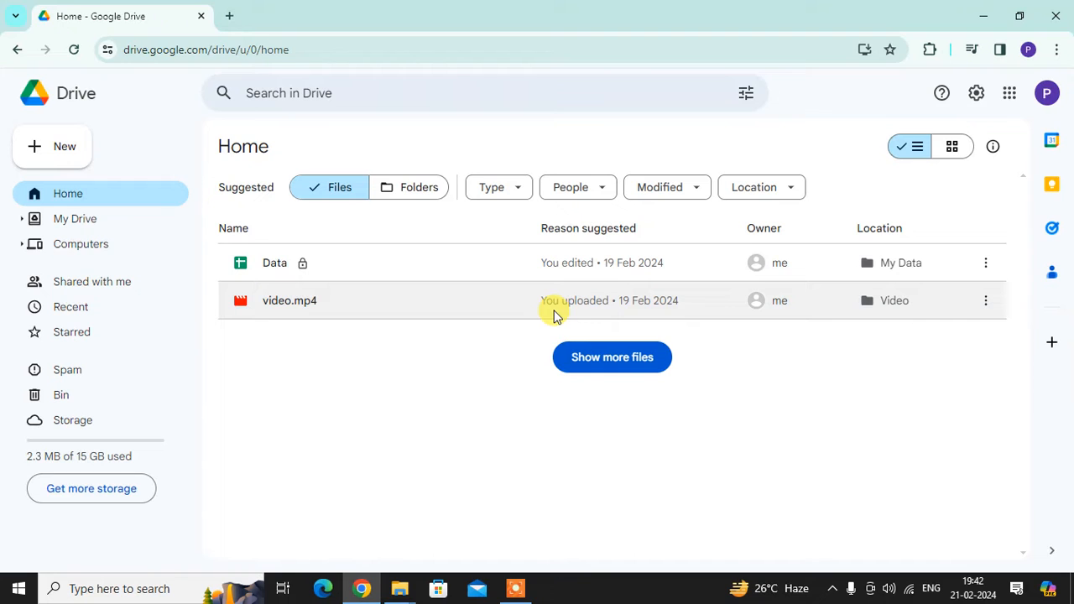
pyautogui.moveTo(53, 143)
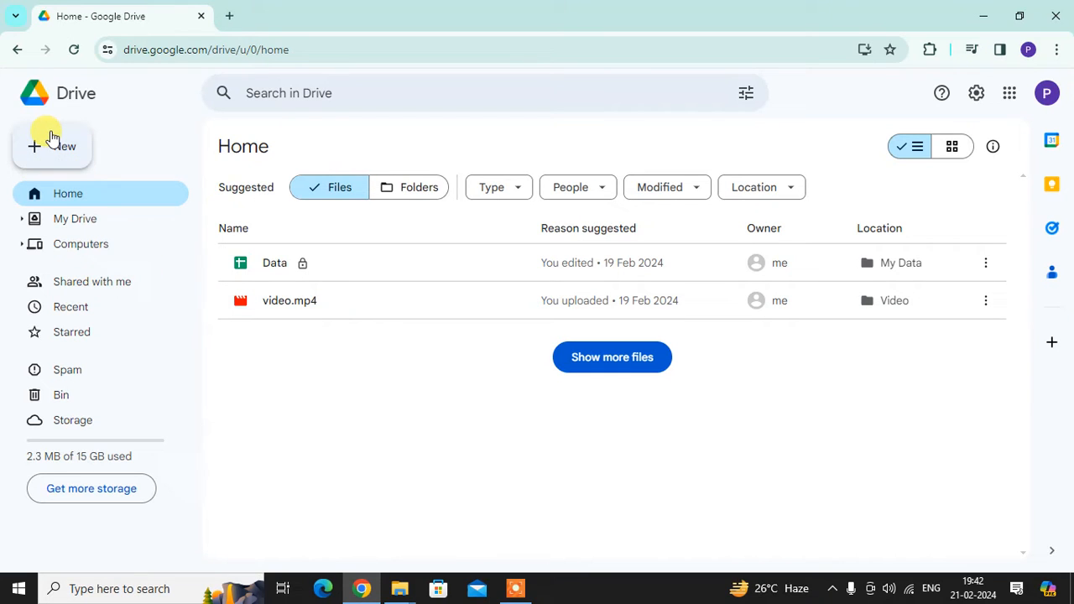
# - Upload Product Name.pdf to Drive via New > File upload
pyautogui.click(52, 146)
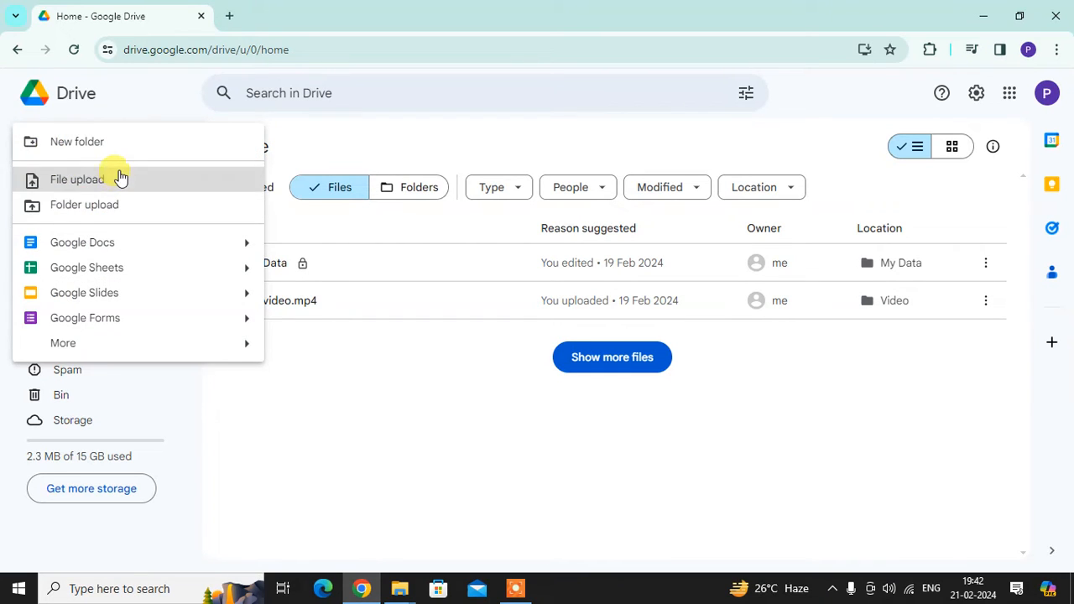
pyautogui.click(77, 178)
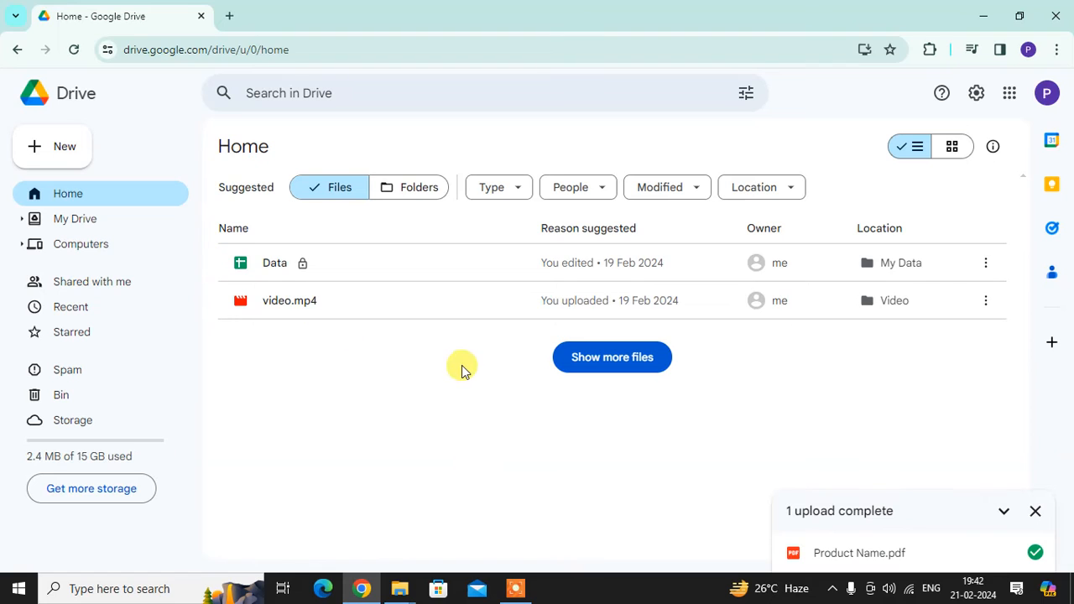
pyautogui.moveTo(70, 305)
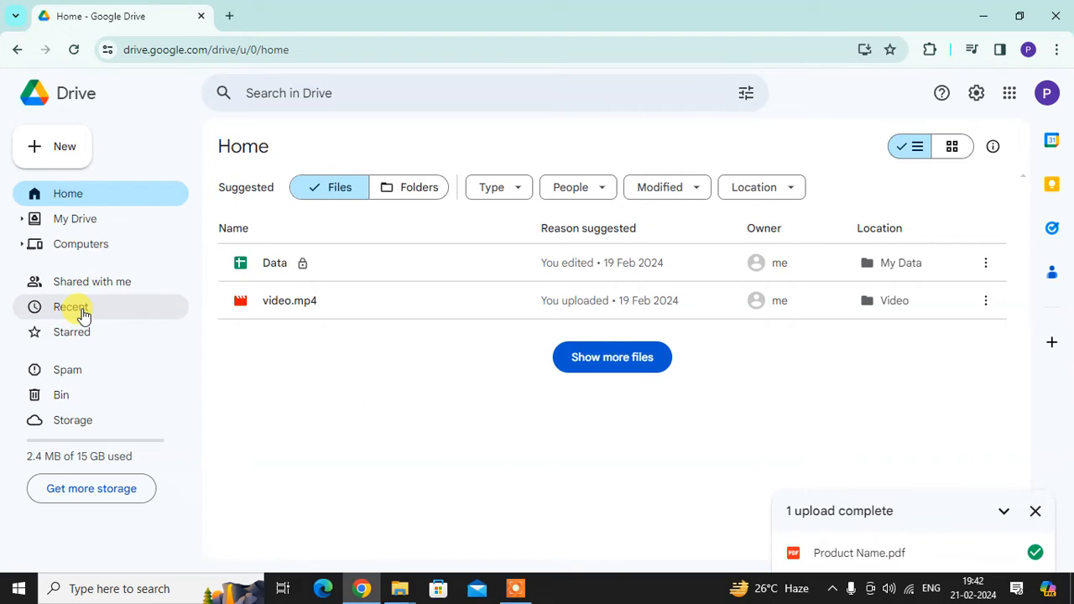
# - Verify Product Name.pdf appears under Today in Recent, then return to Home
pyautogui.click(71, 306)
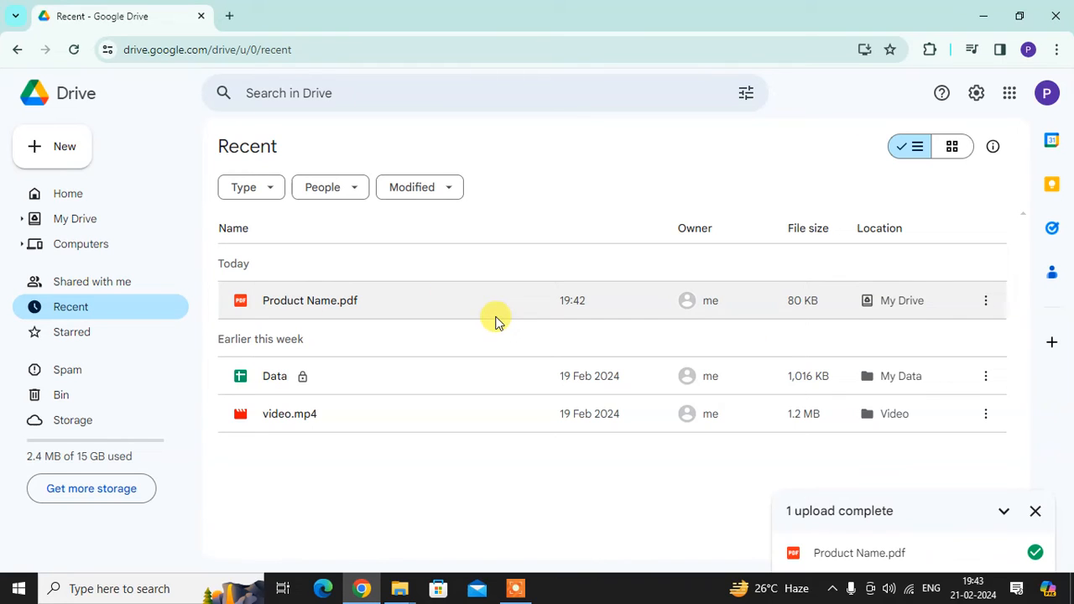
pyautogui.moveTo(836, 311)
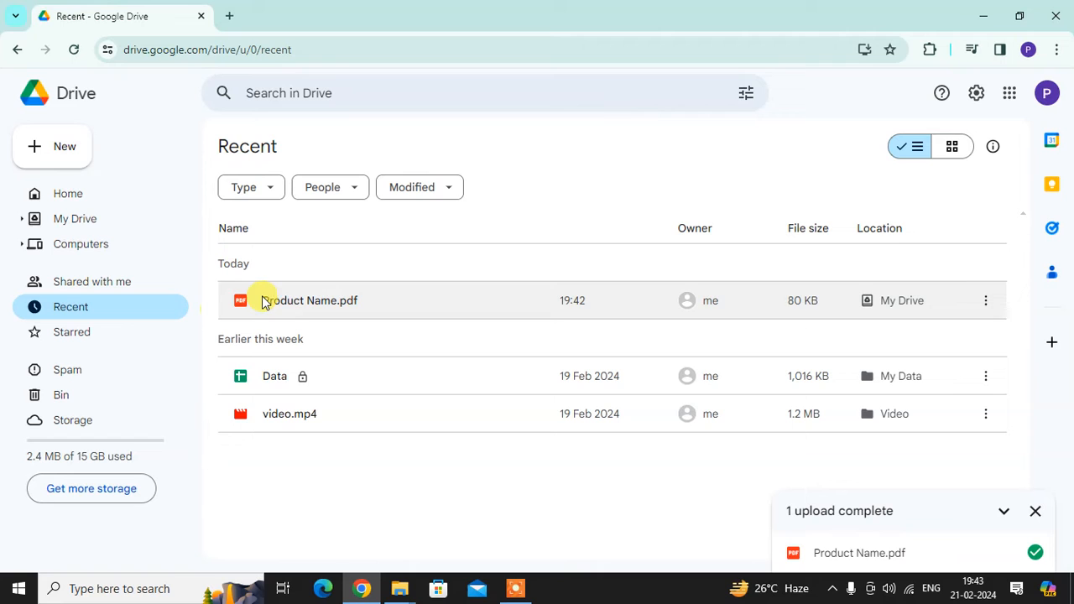
pyautogui.click(68, 193)
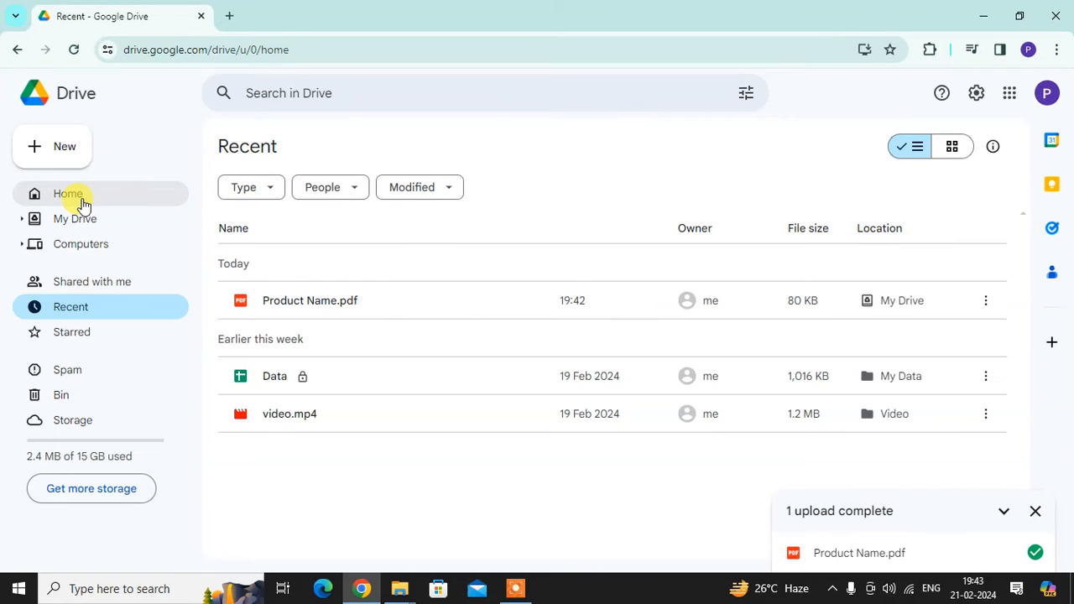
pyautogui.click(52, 146)
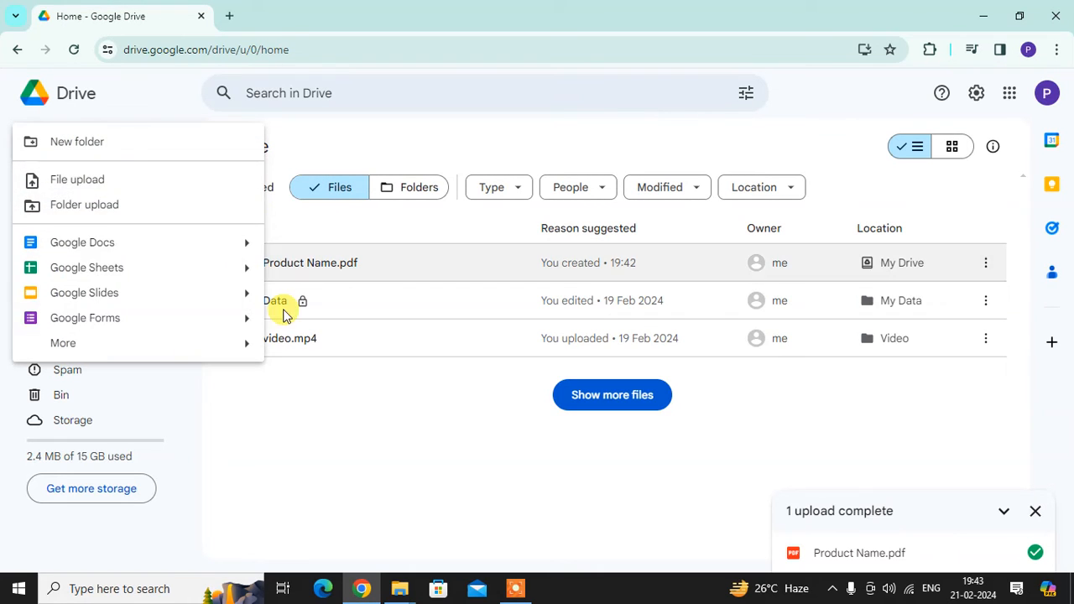
# - Upload Sales Data from the Documents folder via File upload
pyautogui.click(77, 178)
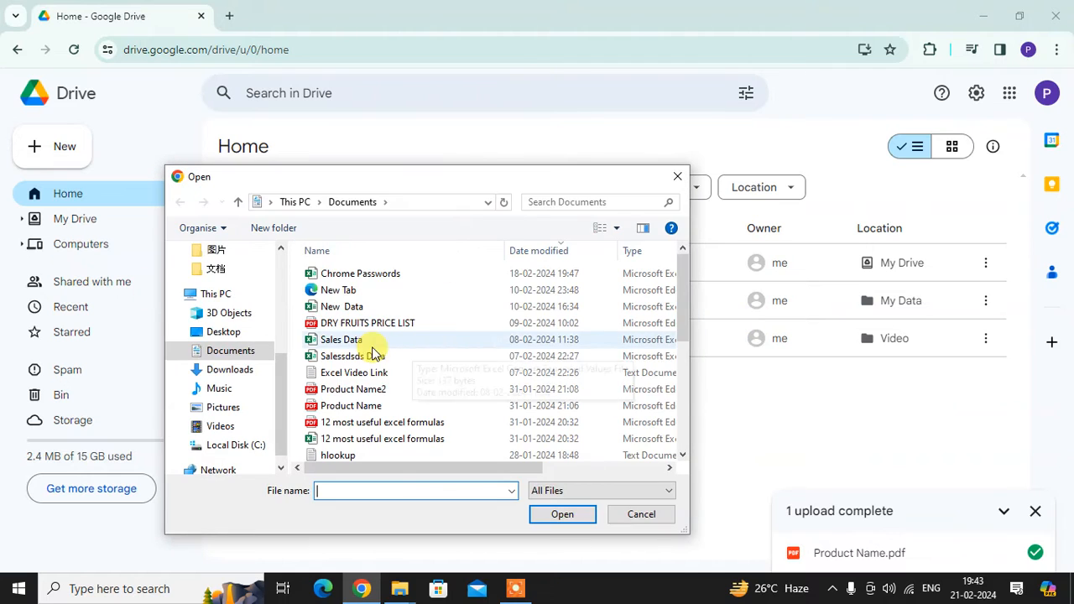
pyautogui.click(342, 339)
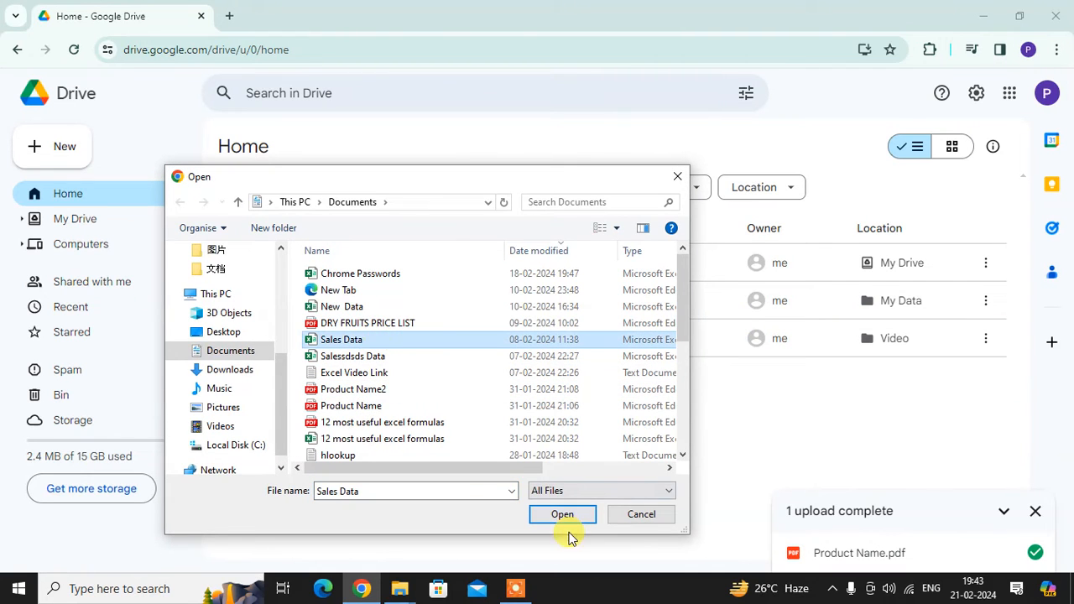
pyautogui.click(562, 514)
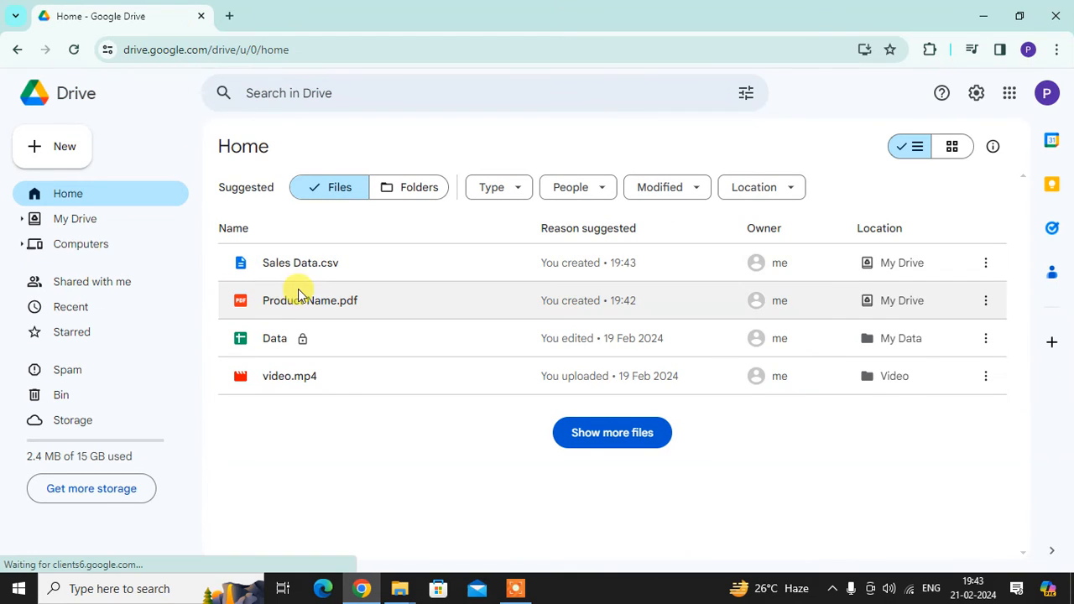
pyautogui.moveTo(524, 338)
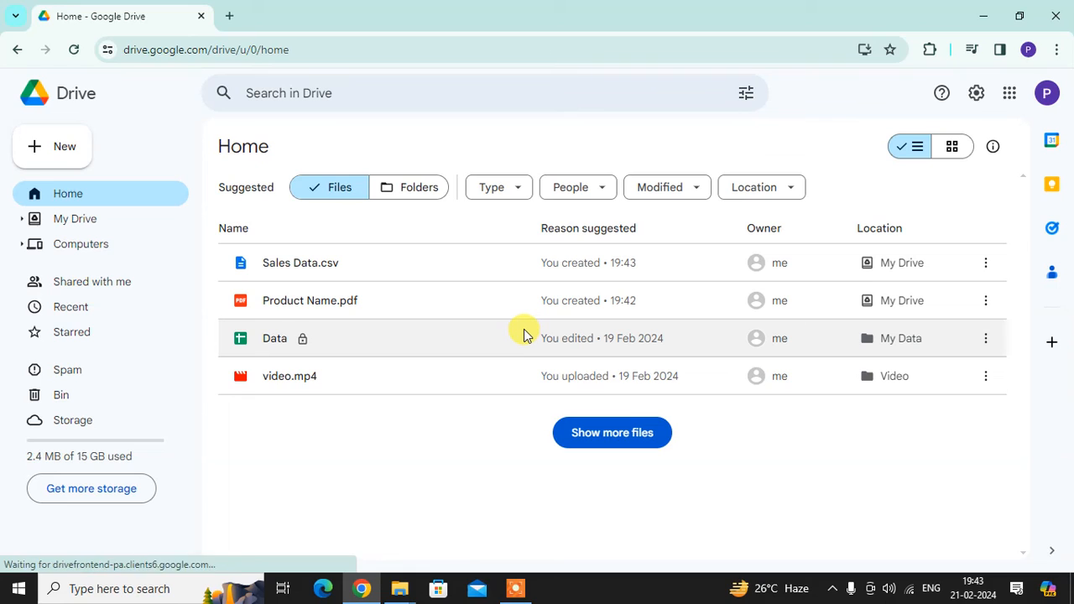
pyautogui.moveTo(381, 336)
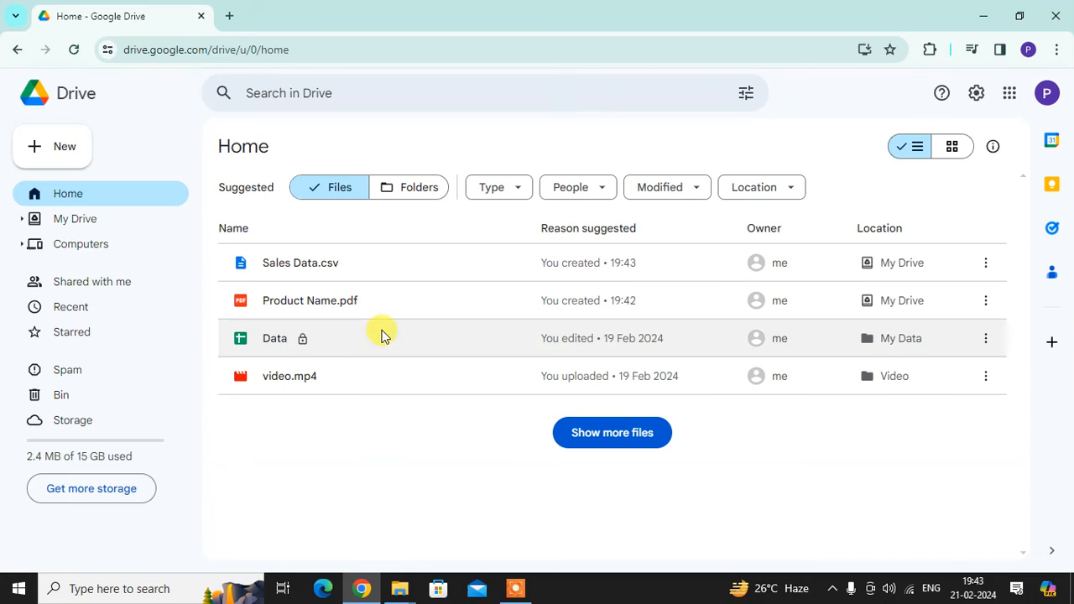
pyautogui.moveTo(490, 325)
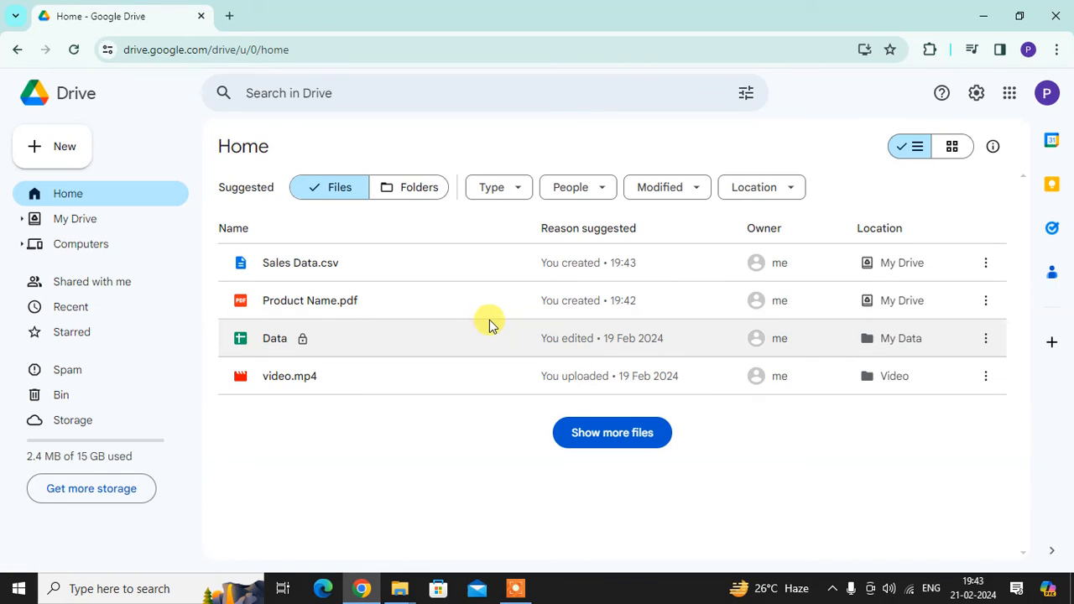